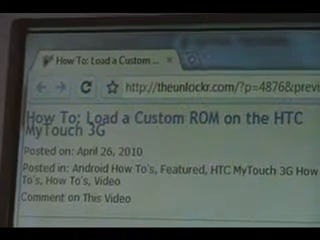
# Scroll through TheUnlockr's custom ROM guide for the HTC MyTouch 3G.
pyautogui.scroll(-3)
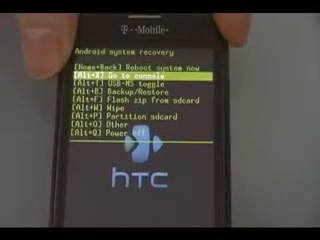
# Choose Partition sdcard in Amon_RA recovery and confirm the swap/ext2/FAT32 split with HOME.
pyautogui.press('Down')
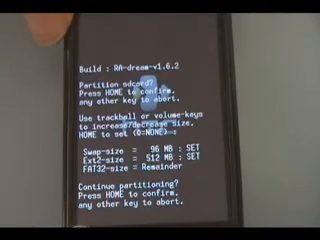
pyautogui.press('HOME')
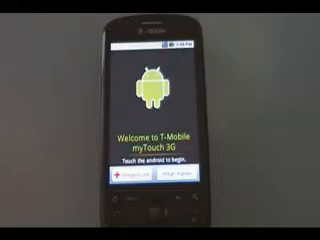
# Tap the android on the 'Welcome to T-Mobile myTouch 3G' screen to begin setup.
pyautogui.click(160, 100)
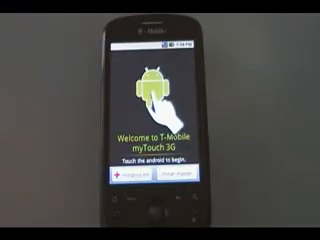